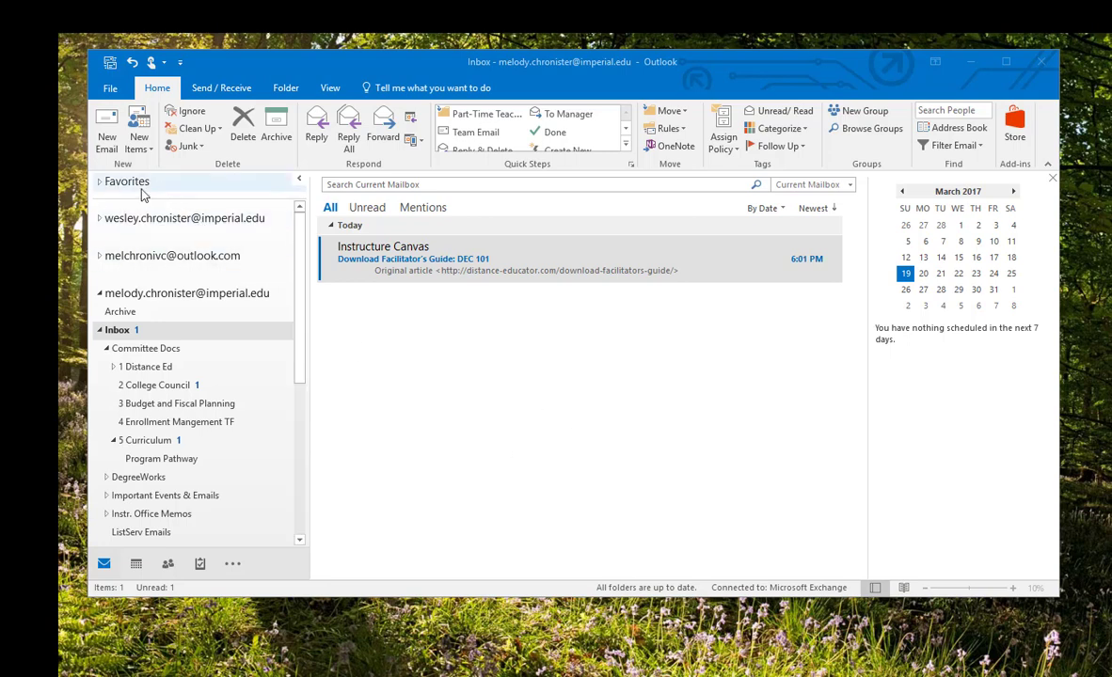
Start a new blank email and place the cursor in the message body
click(105, 132)
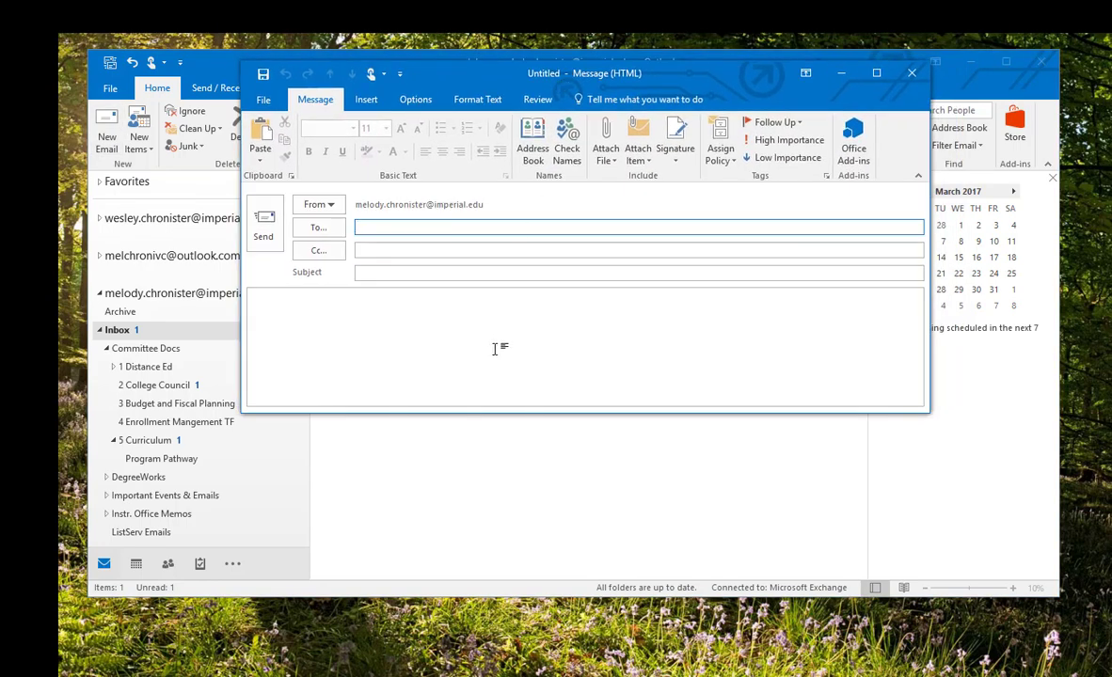
click(470, 311)
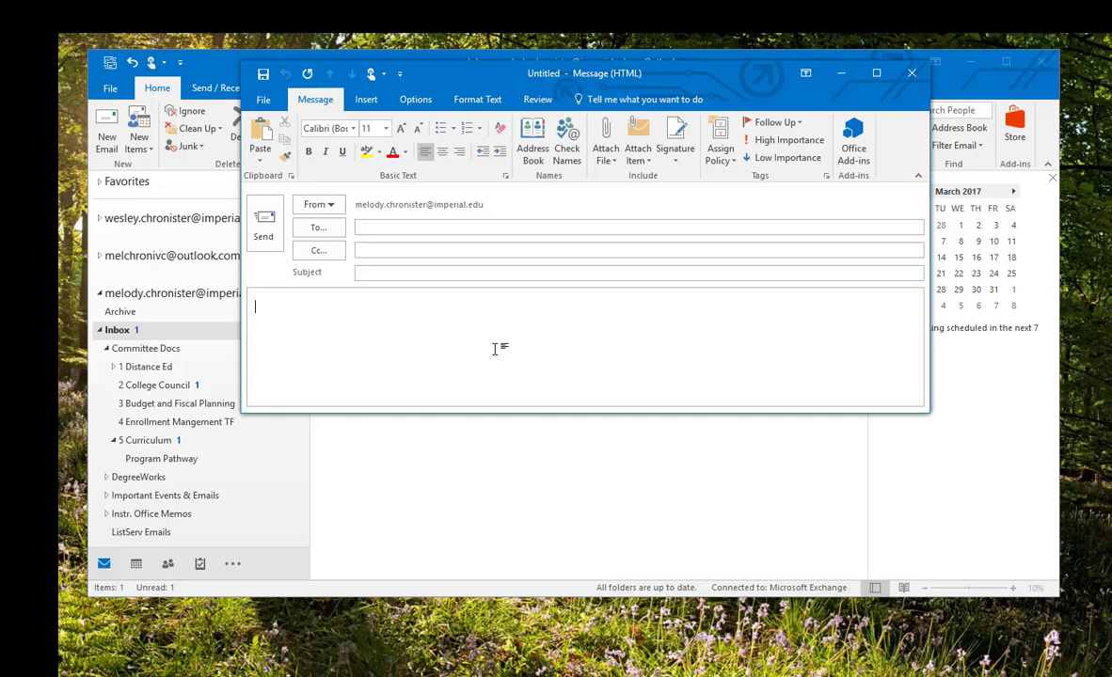
mouse_move(504, 365)
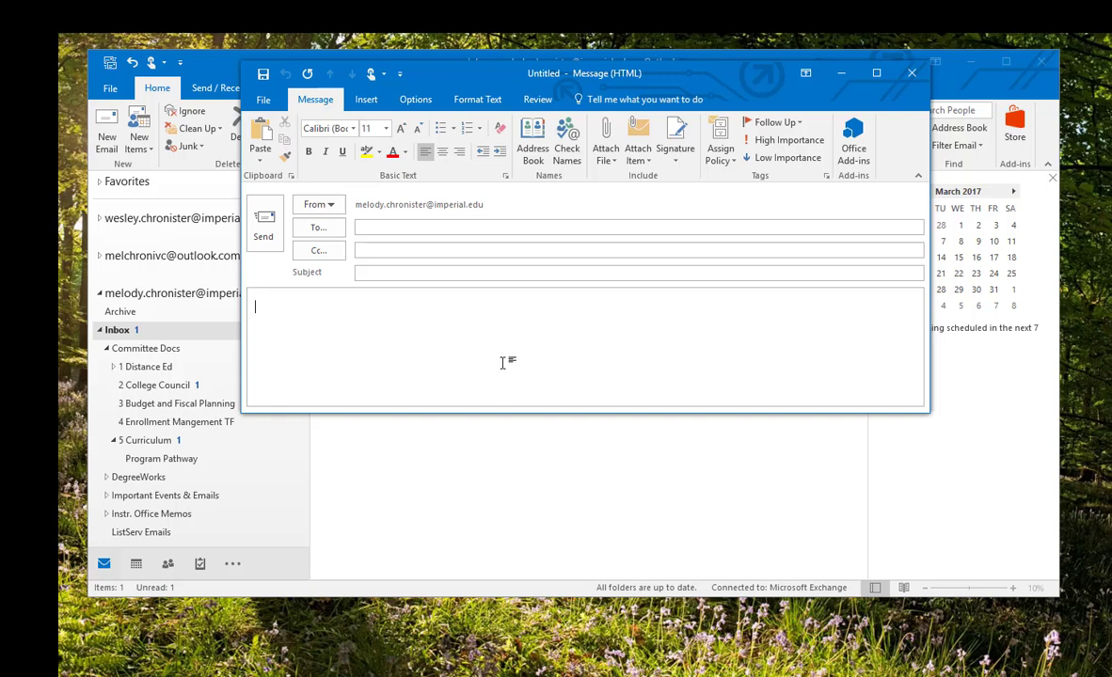
mouse_move(493, 383)
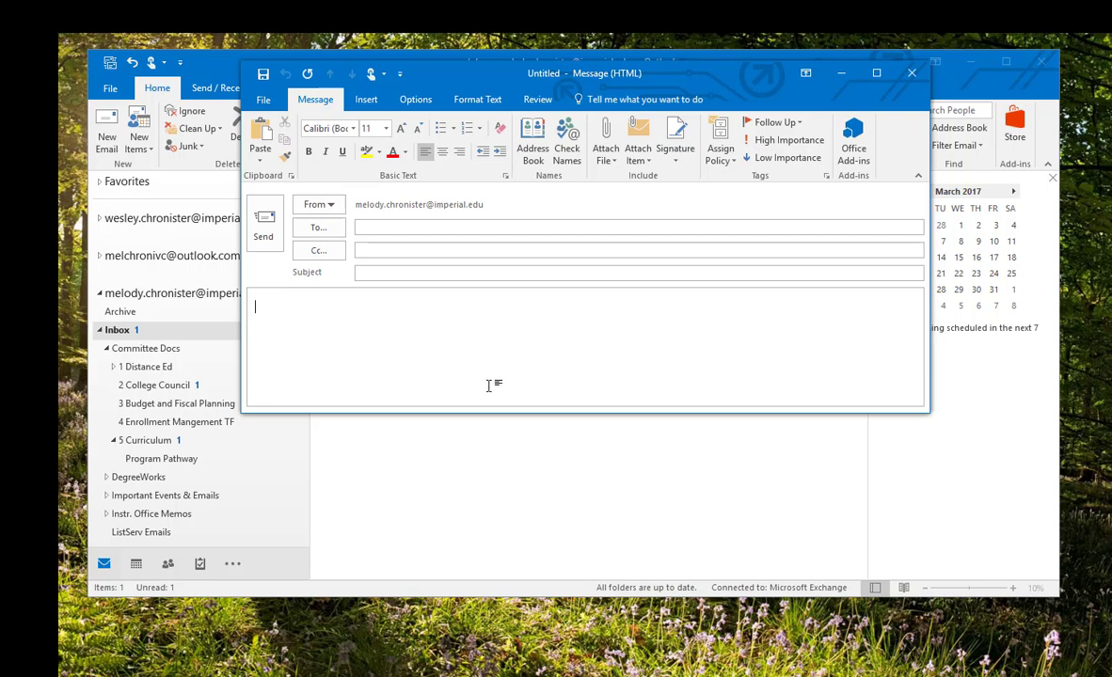
mouse_move(386, 368)
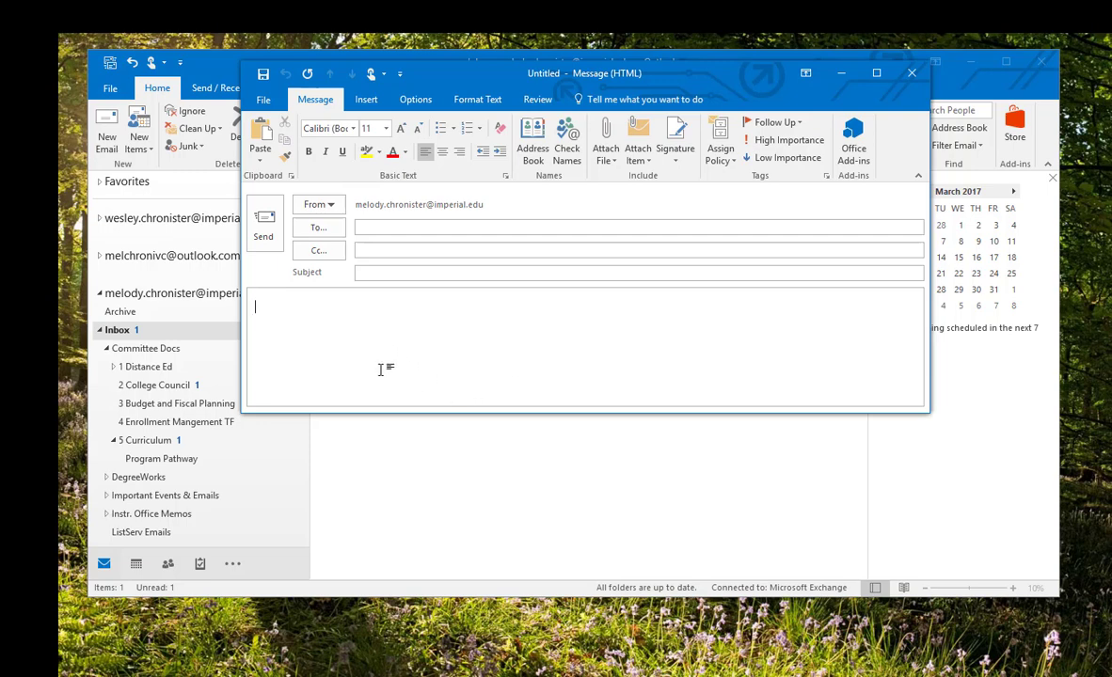
Show the Attach File list of recent locations and OneDrive web locations
click(365, 98)
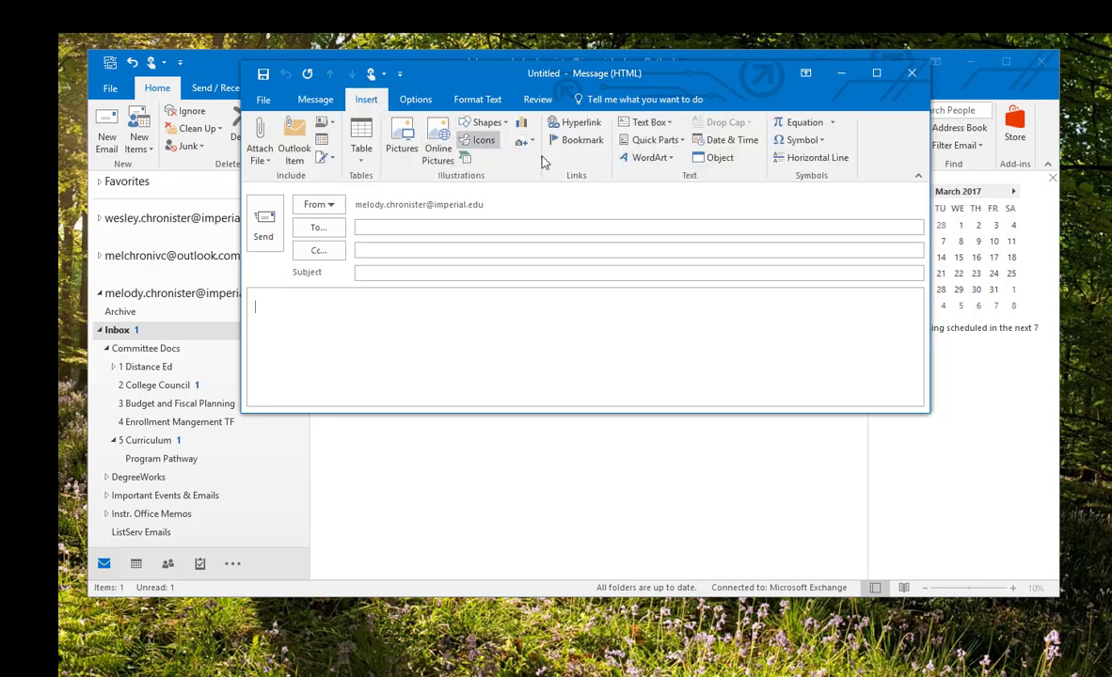
click(260, 141)
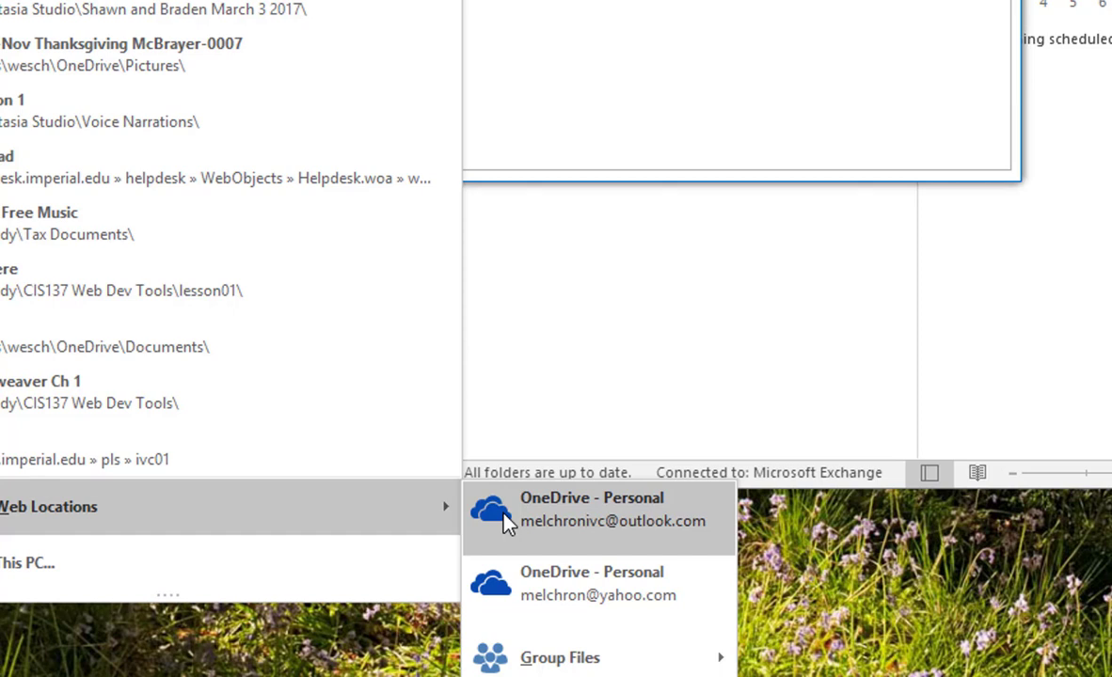
mouse_move(685, 544)
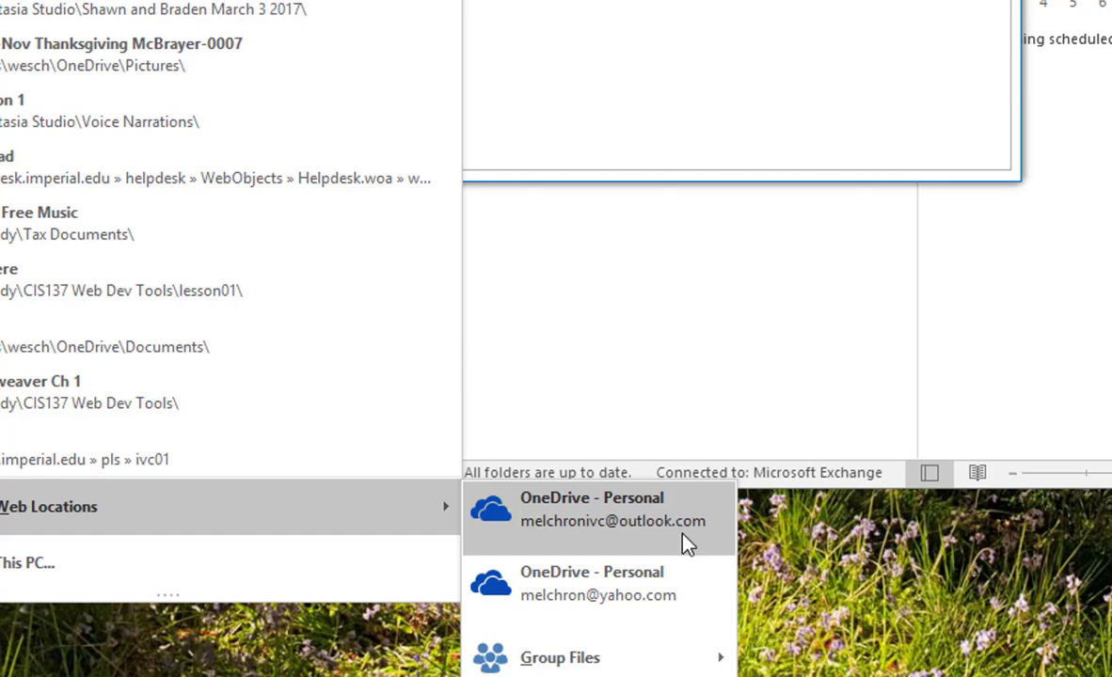
mouse_move(614, 545)
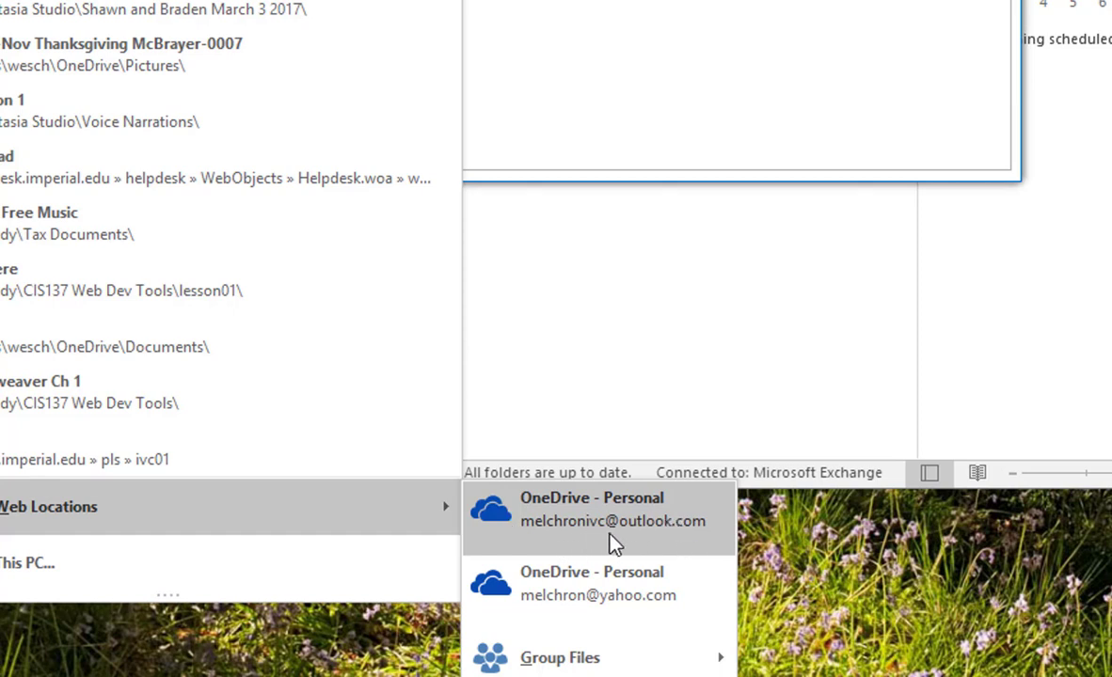
mouse_move(602, 518)
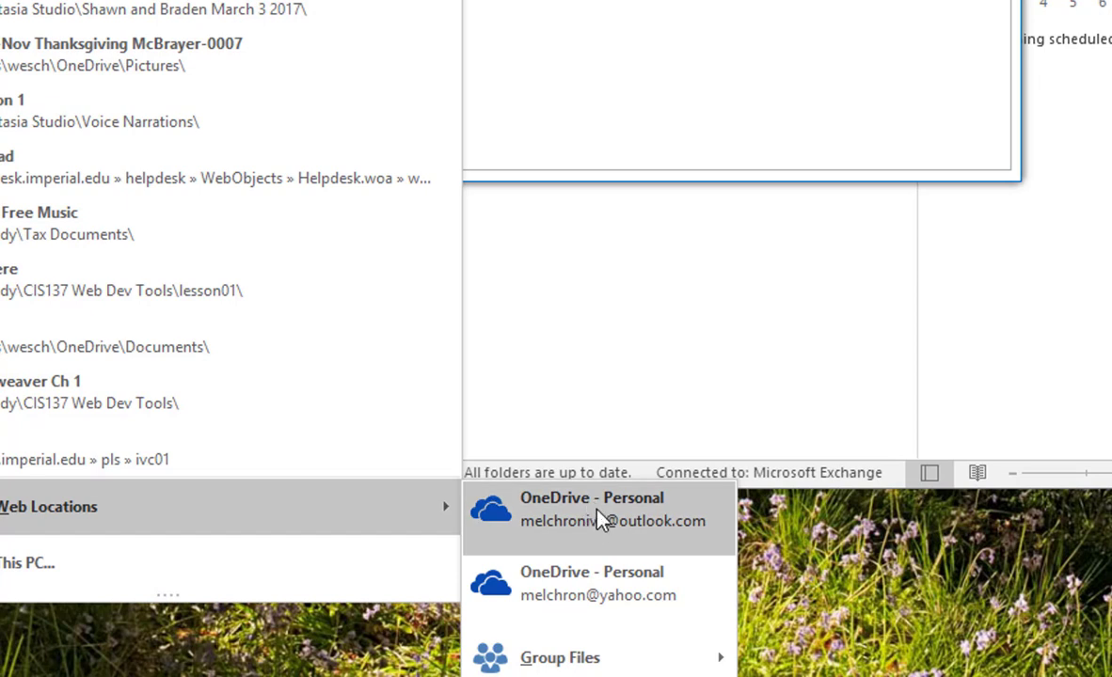
mouse_move(606, 517)
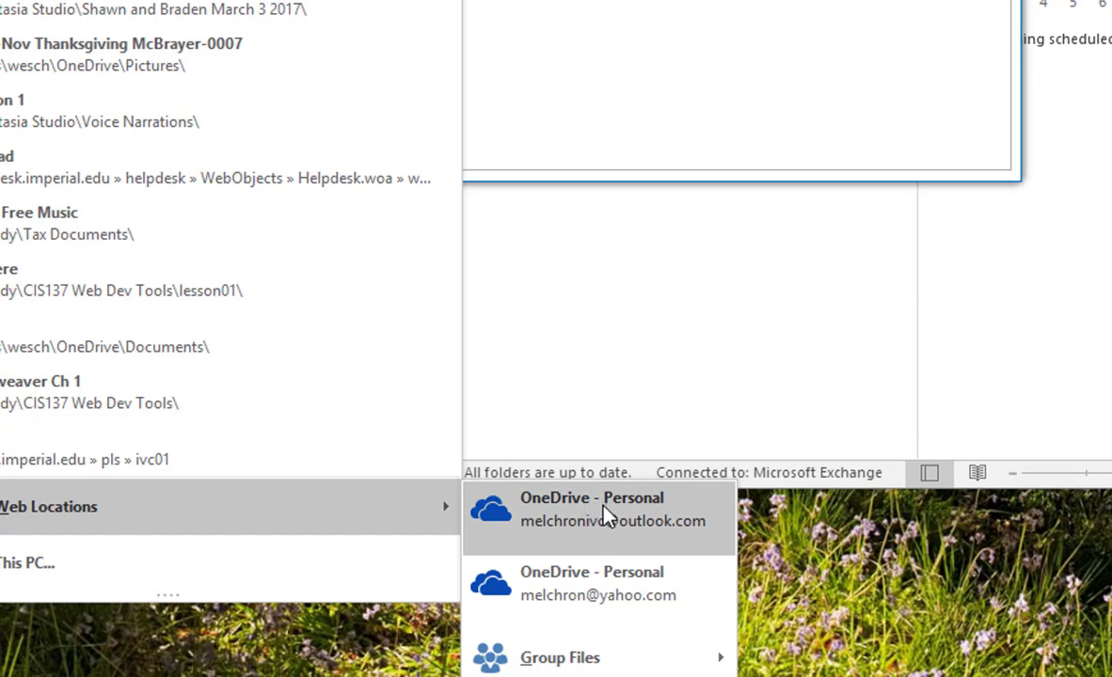
mouse_move(618, 591)
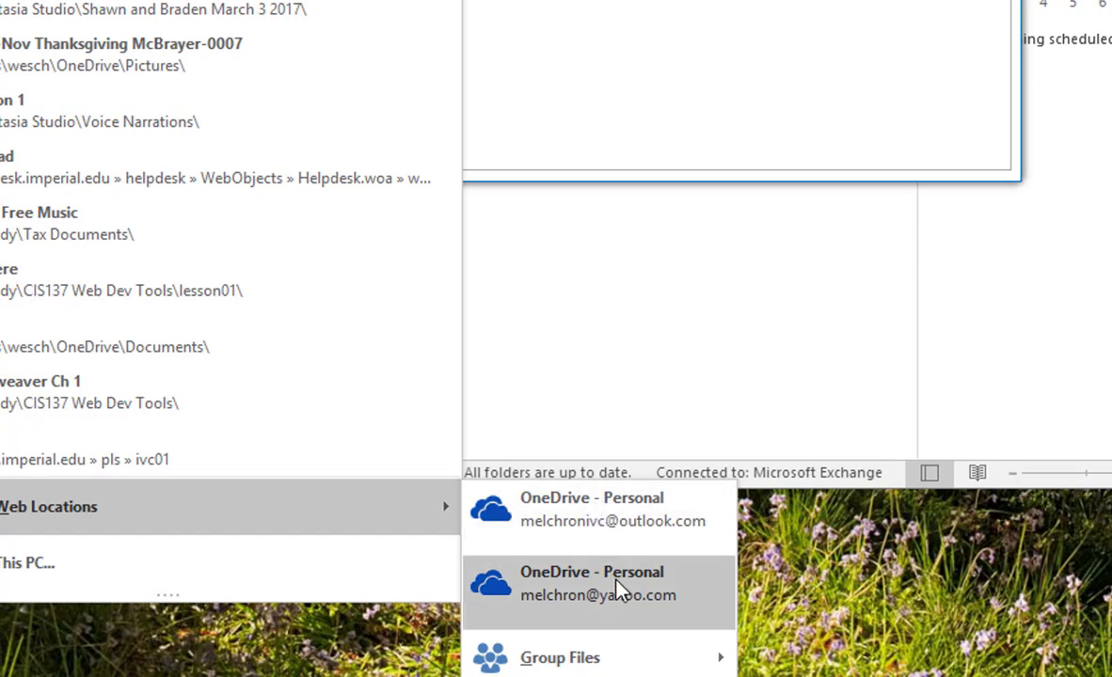
mouse_move(662, 591)
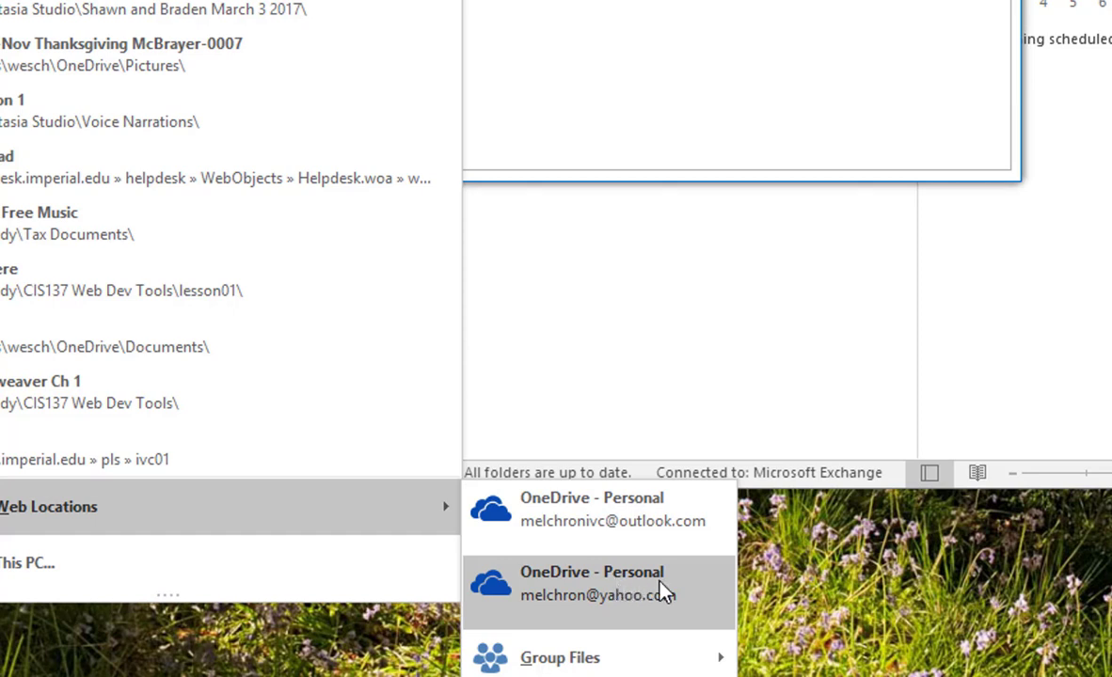
mouse_move(561, 589)
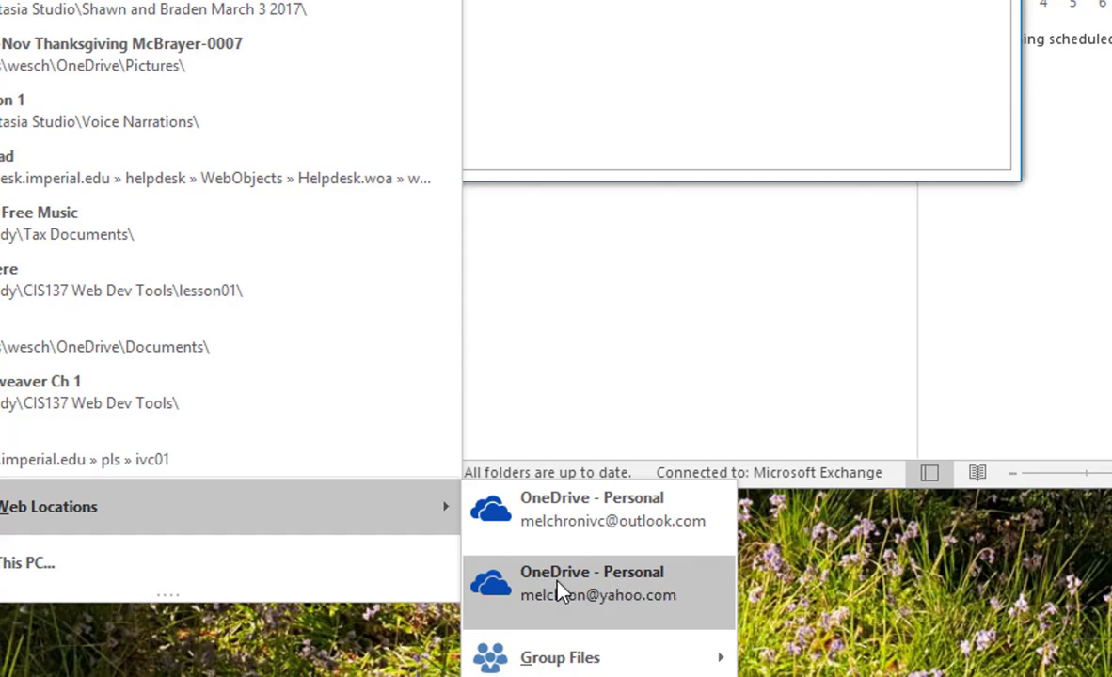
mouse_move(561, 519)
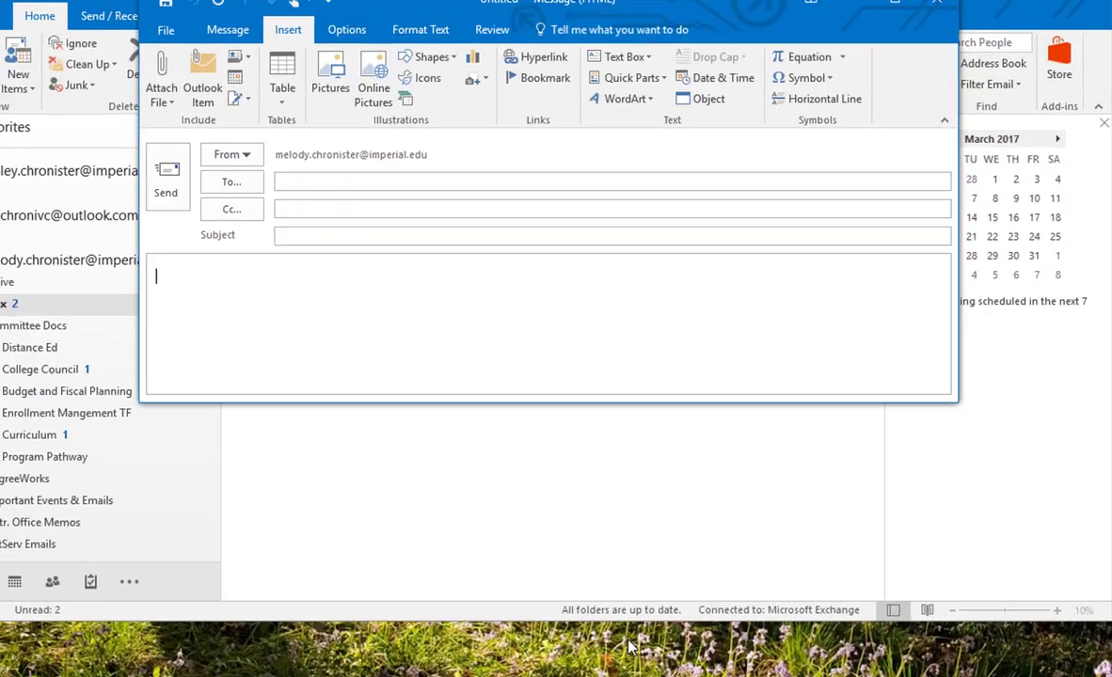
Attach 'Getting started with OneDrive.pdf' from the OneDrive folder as a shared link
click(162, 79)
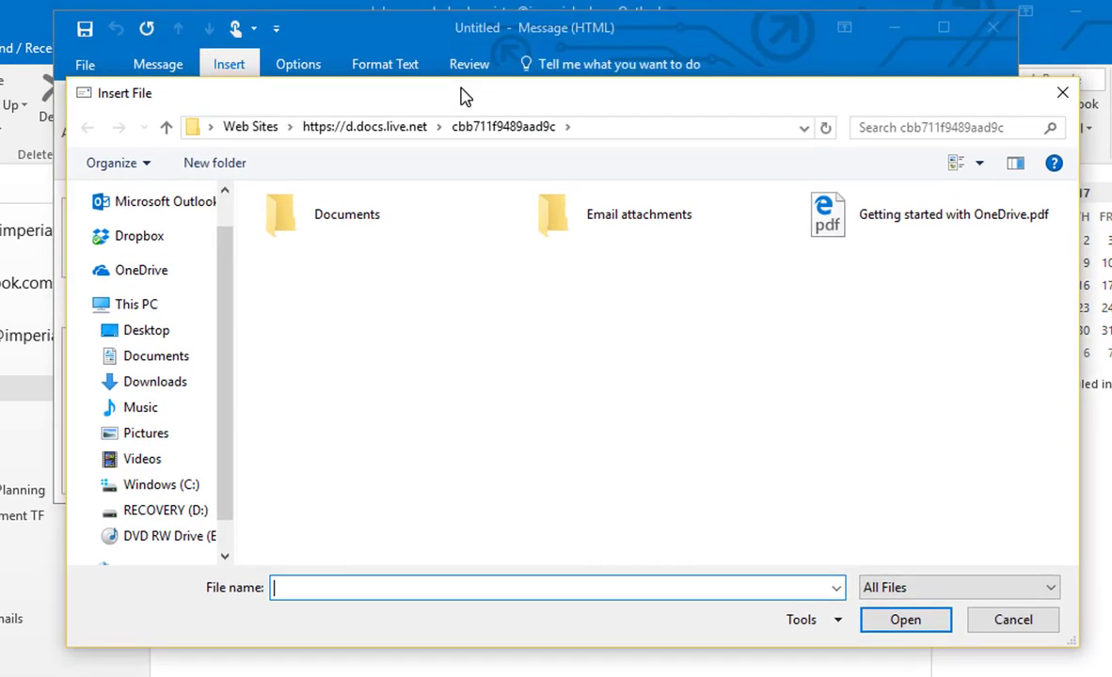
mouse_move(471, 380)
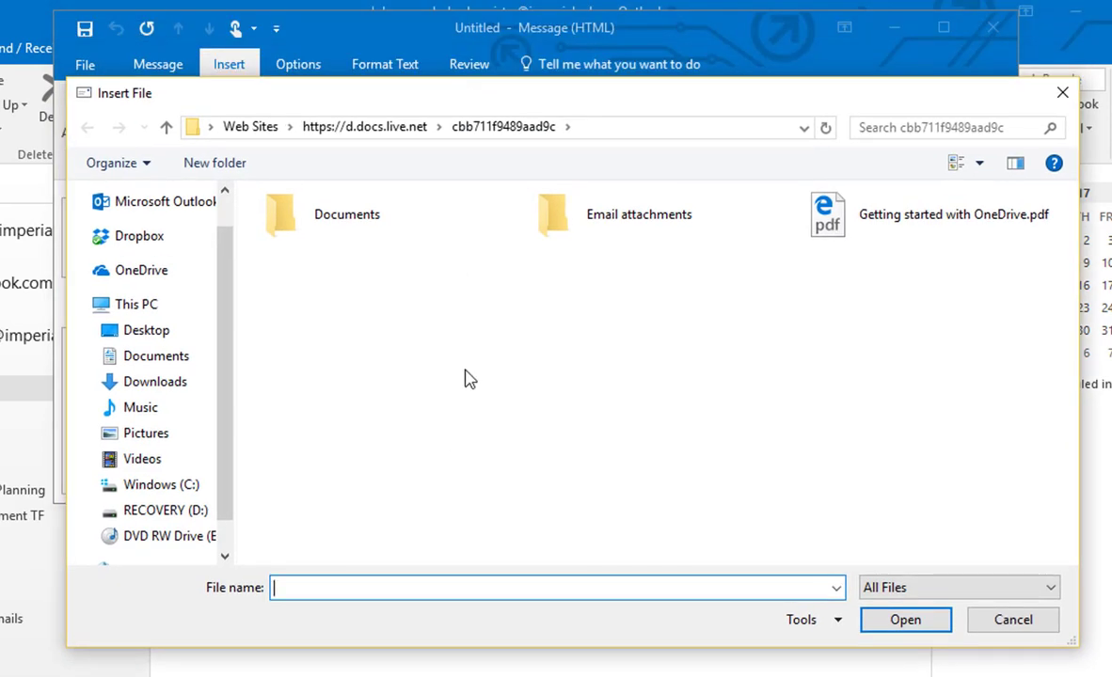
mouse_move(446, 271)
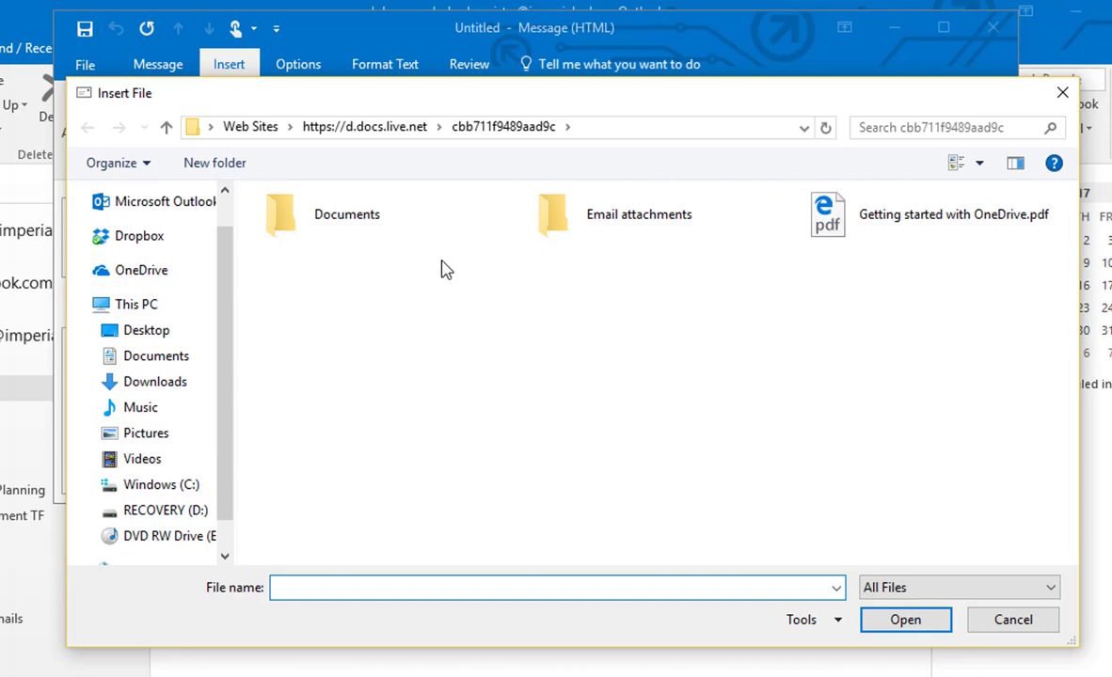
mouse_move(444, 421)
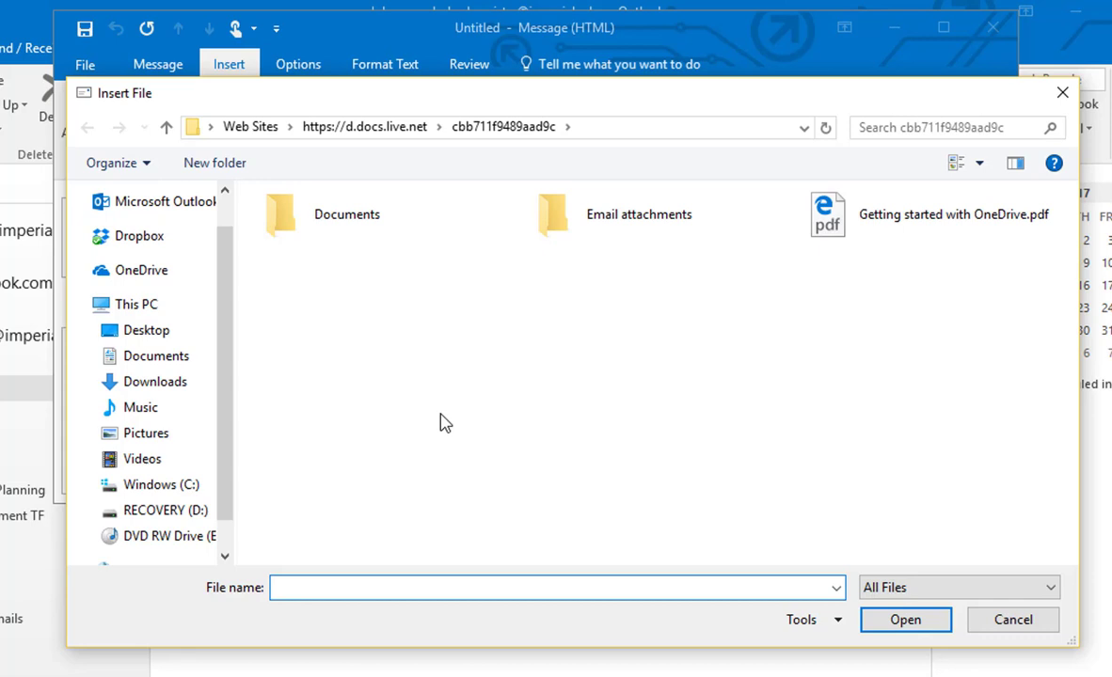
mouse_move(303, 228)
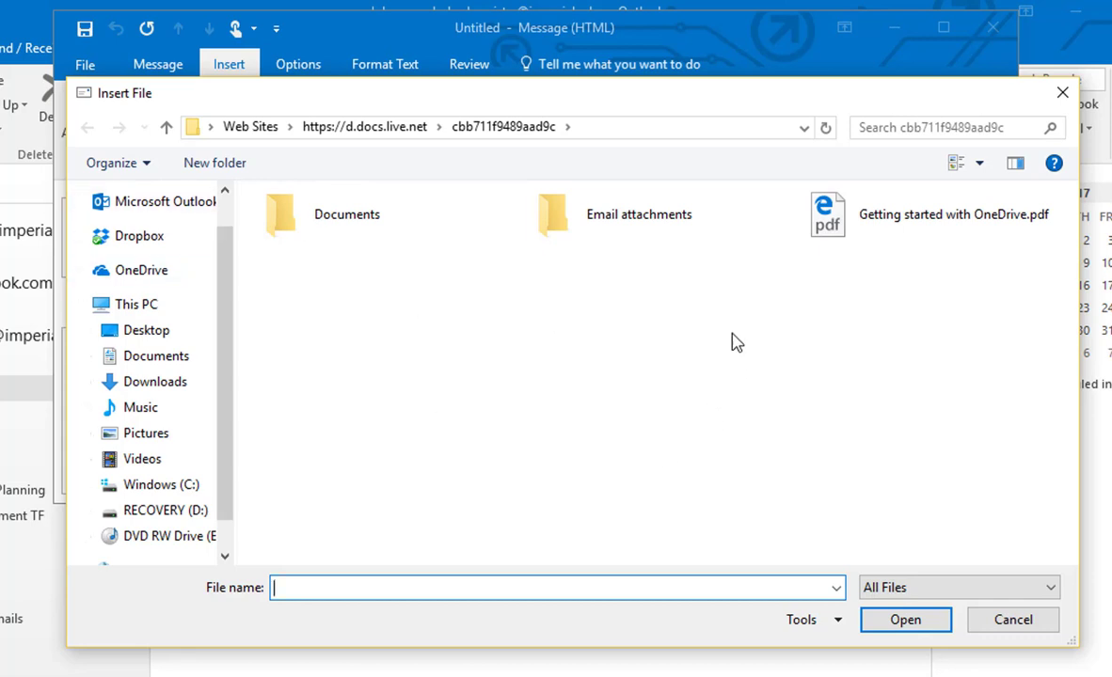
click(952, 214)
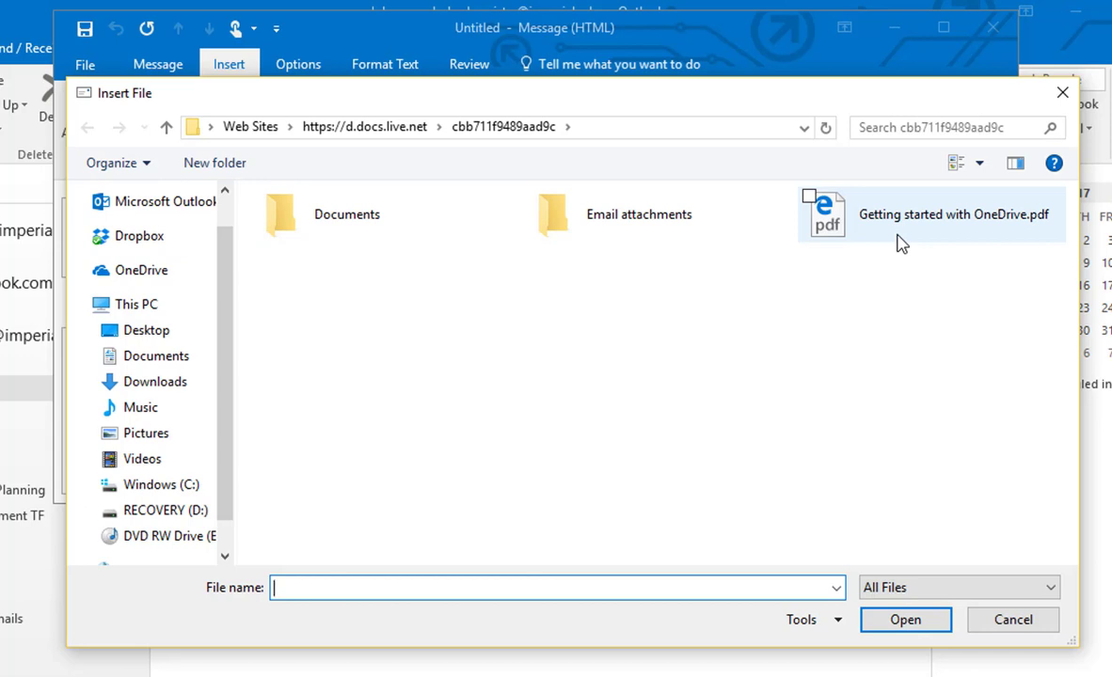
click(932, 214)
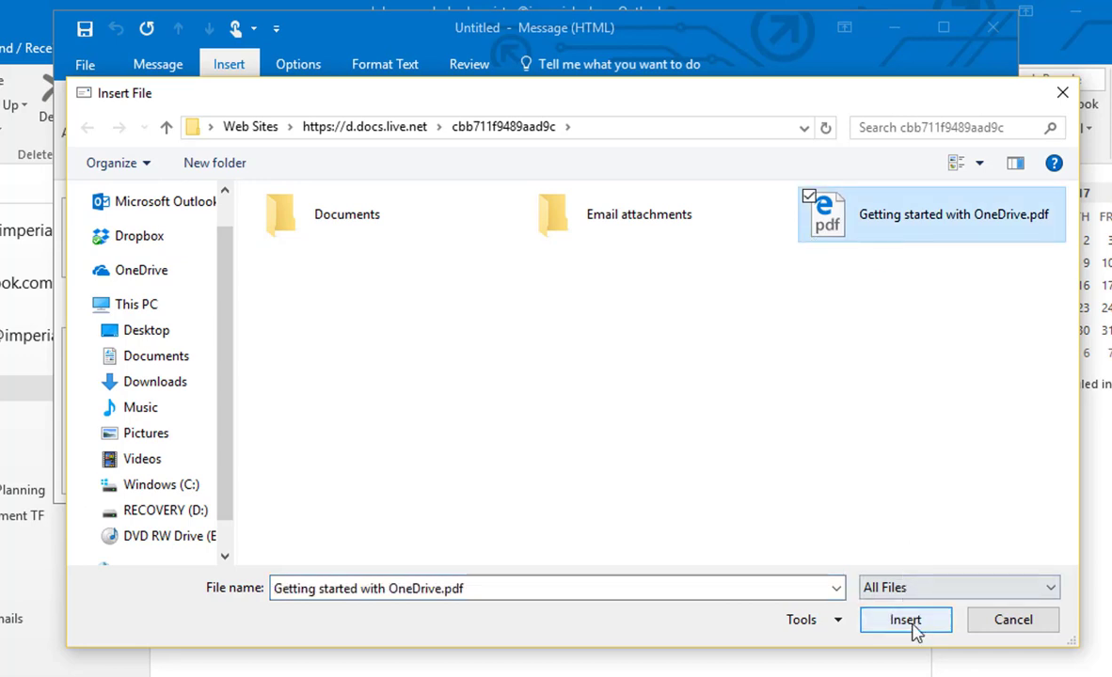
click(904, 621)
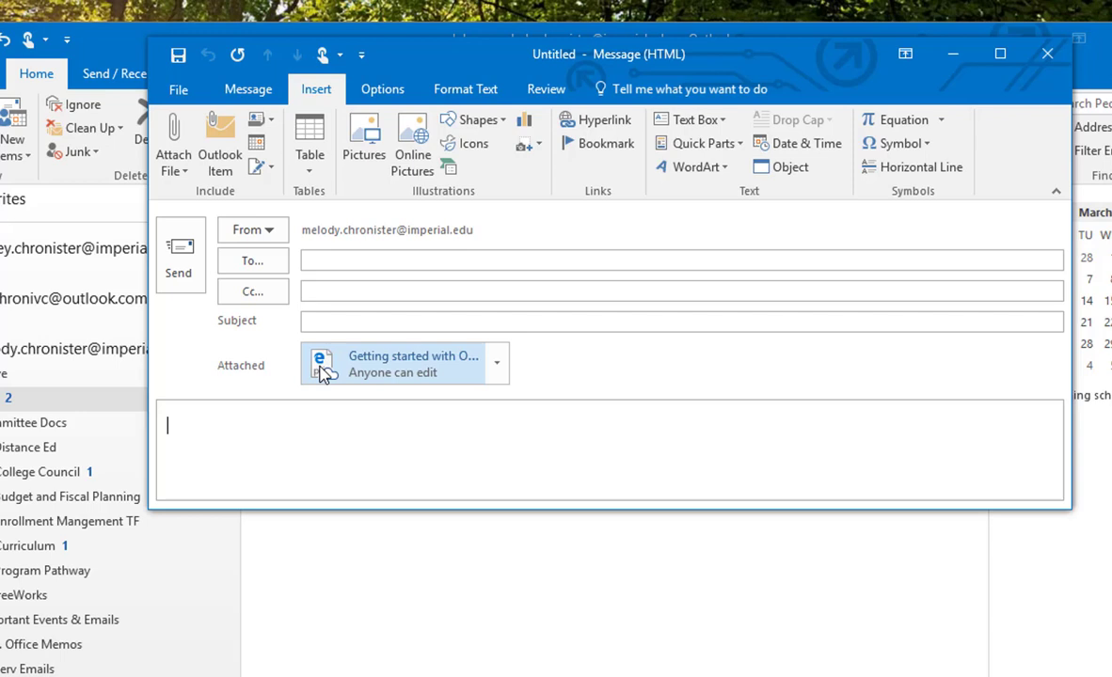
mouse_move(323, 367)
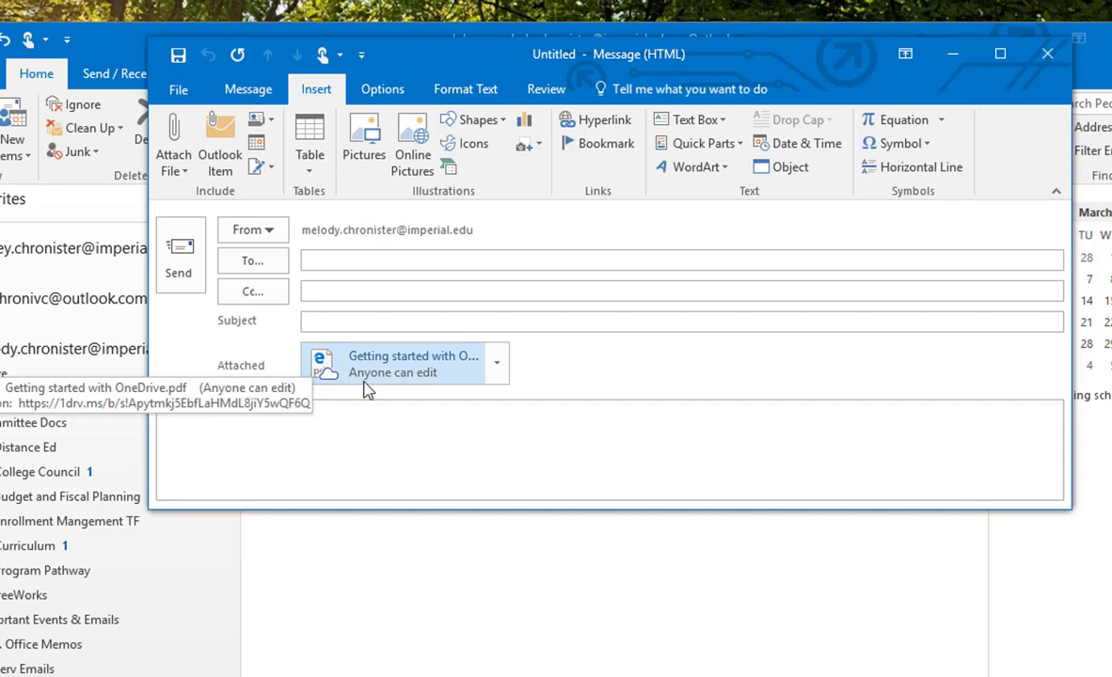
mouse_move(418, 393)
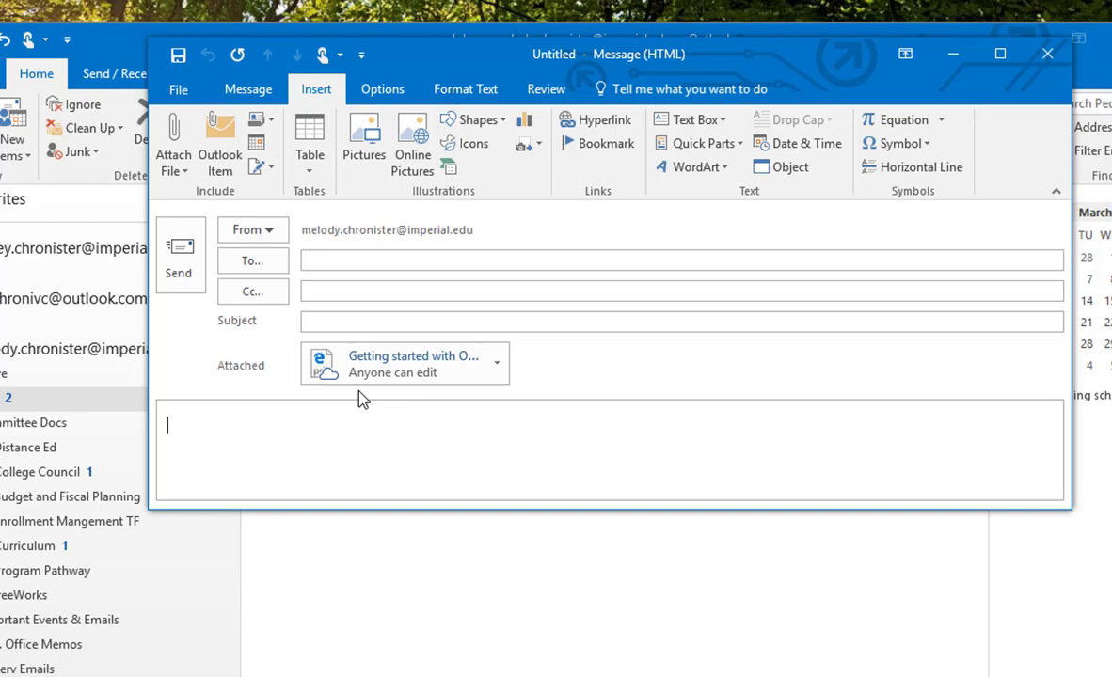
mouse_move(437, 397)
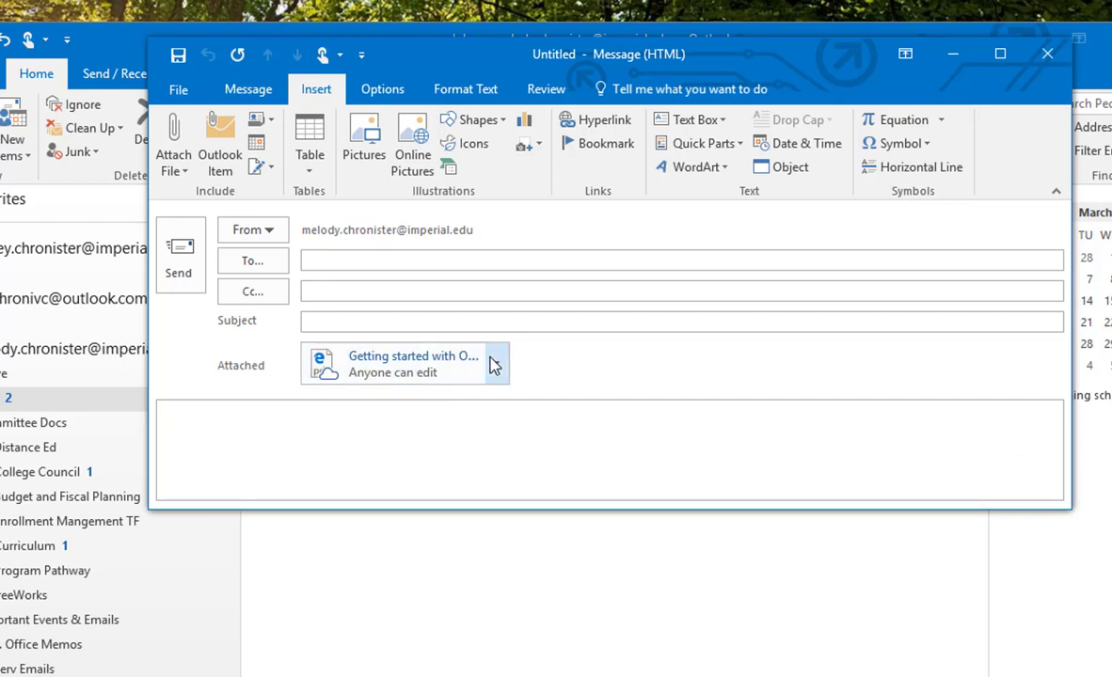
Change the attached PDF link's permissions to 'Anyone can view'
click(497, 365)
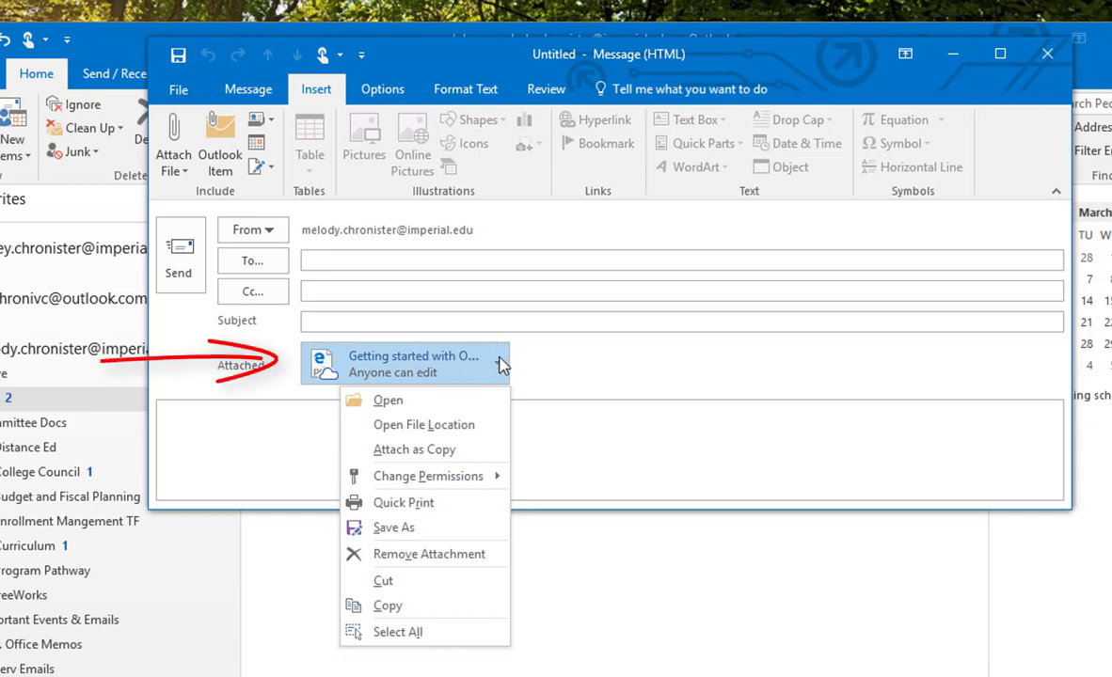
mouse_move(429, 474)
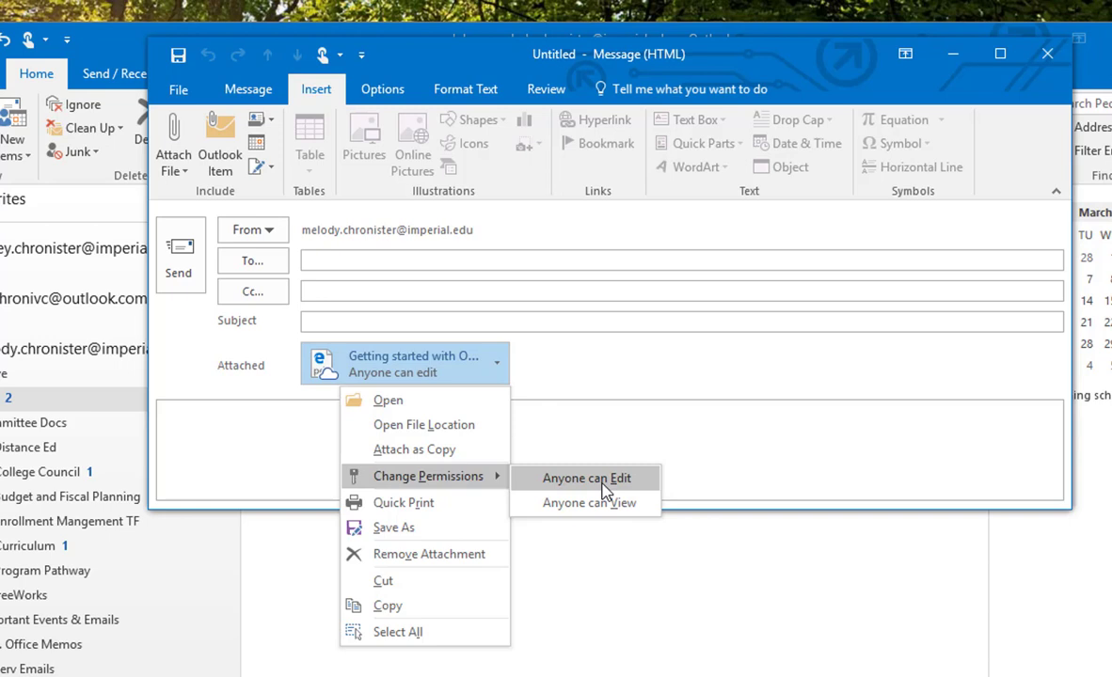
click(585, 478)
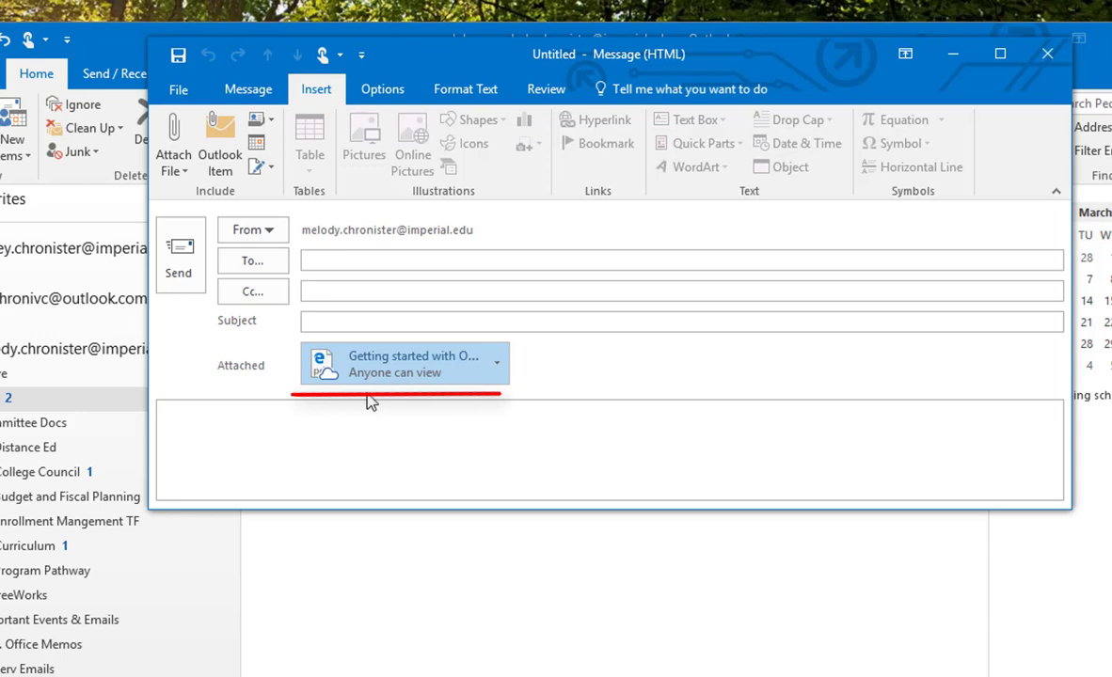
mouse_move(461, 403)
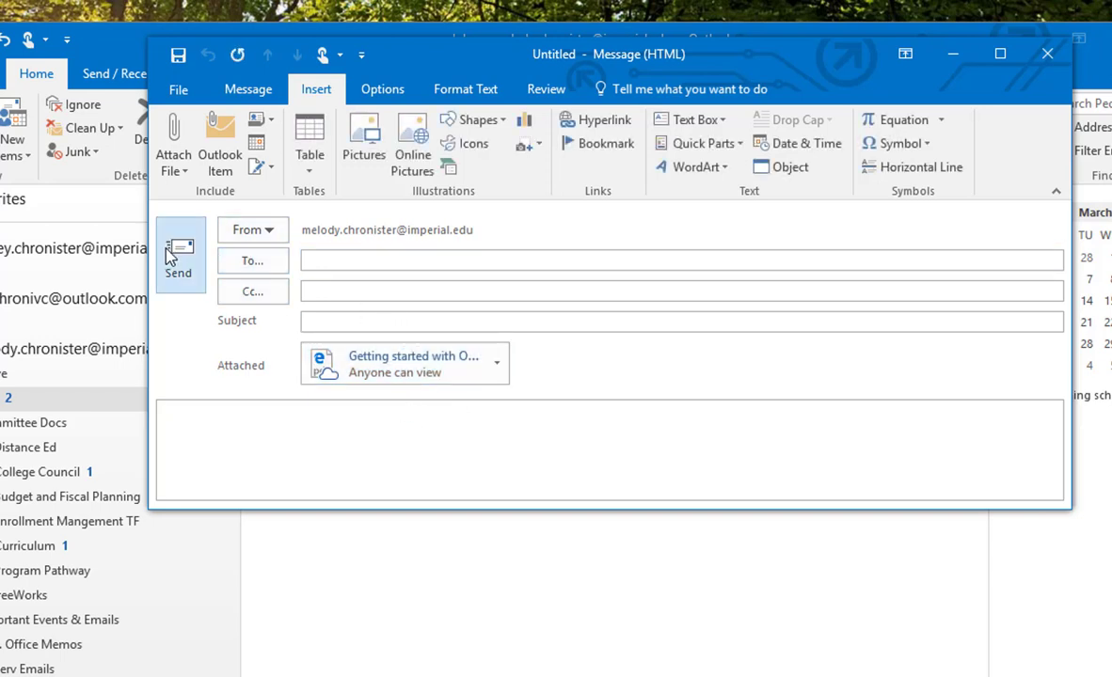
click(423, 451)
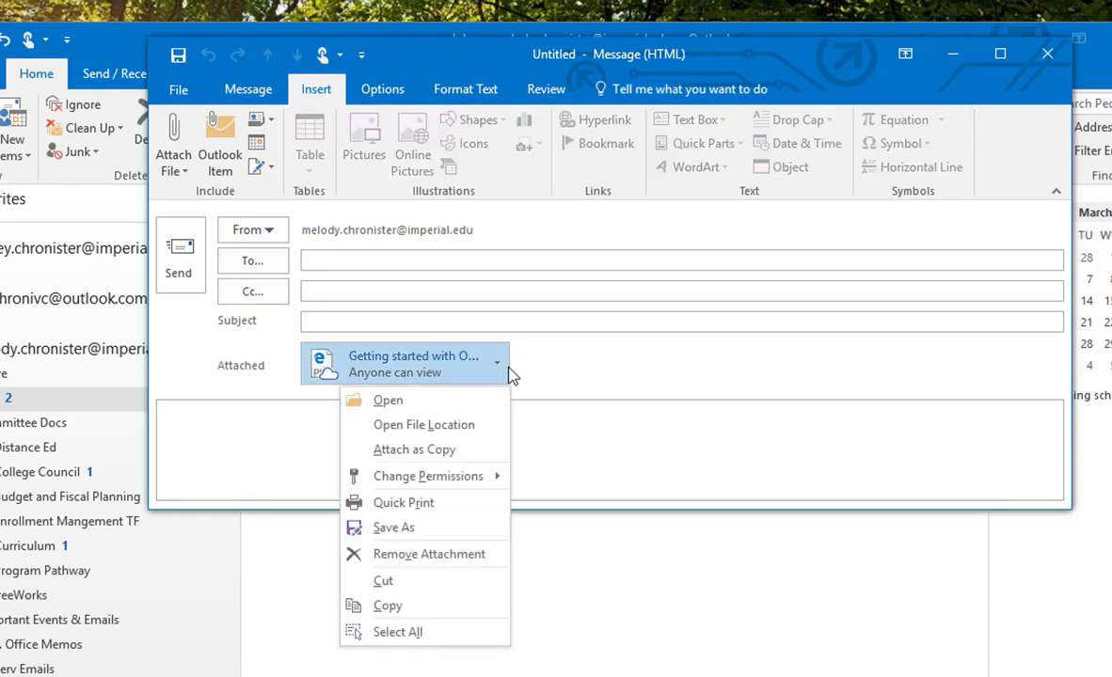
mouse_move(534, 432)
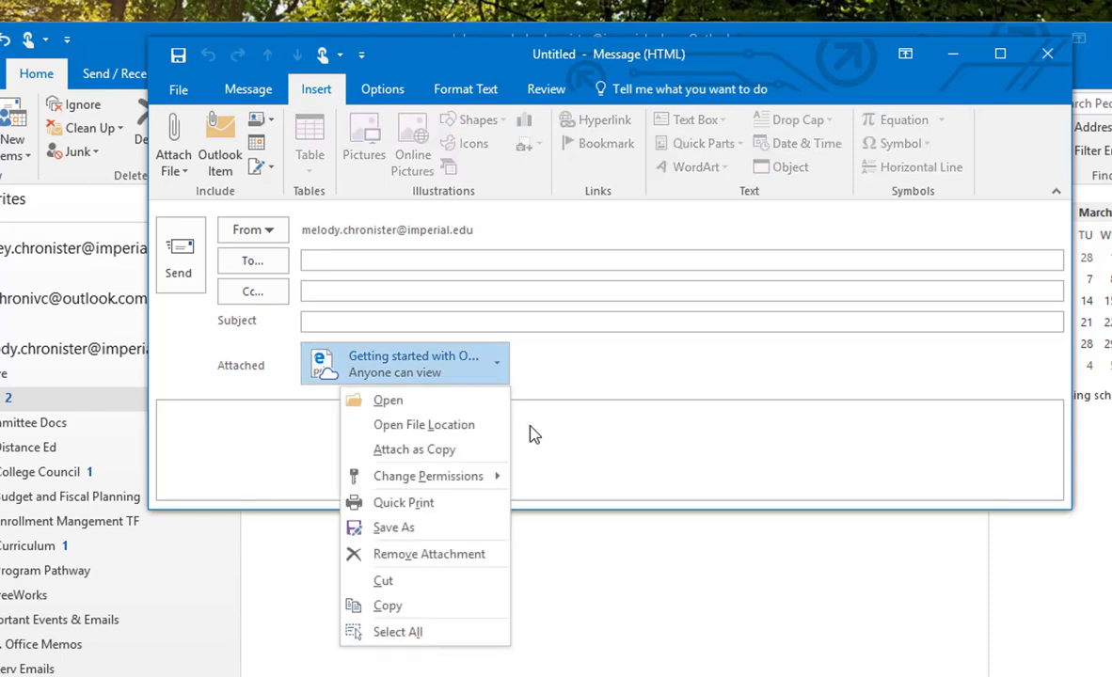
click(687, 418)
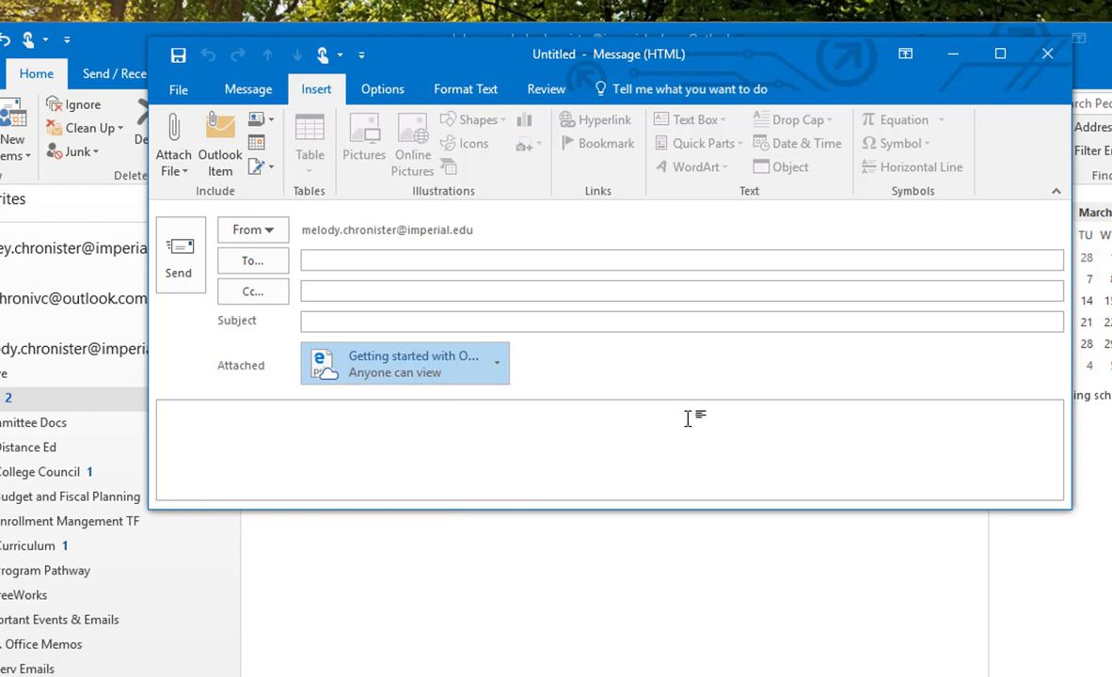